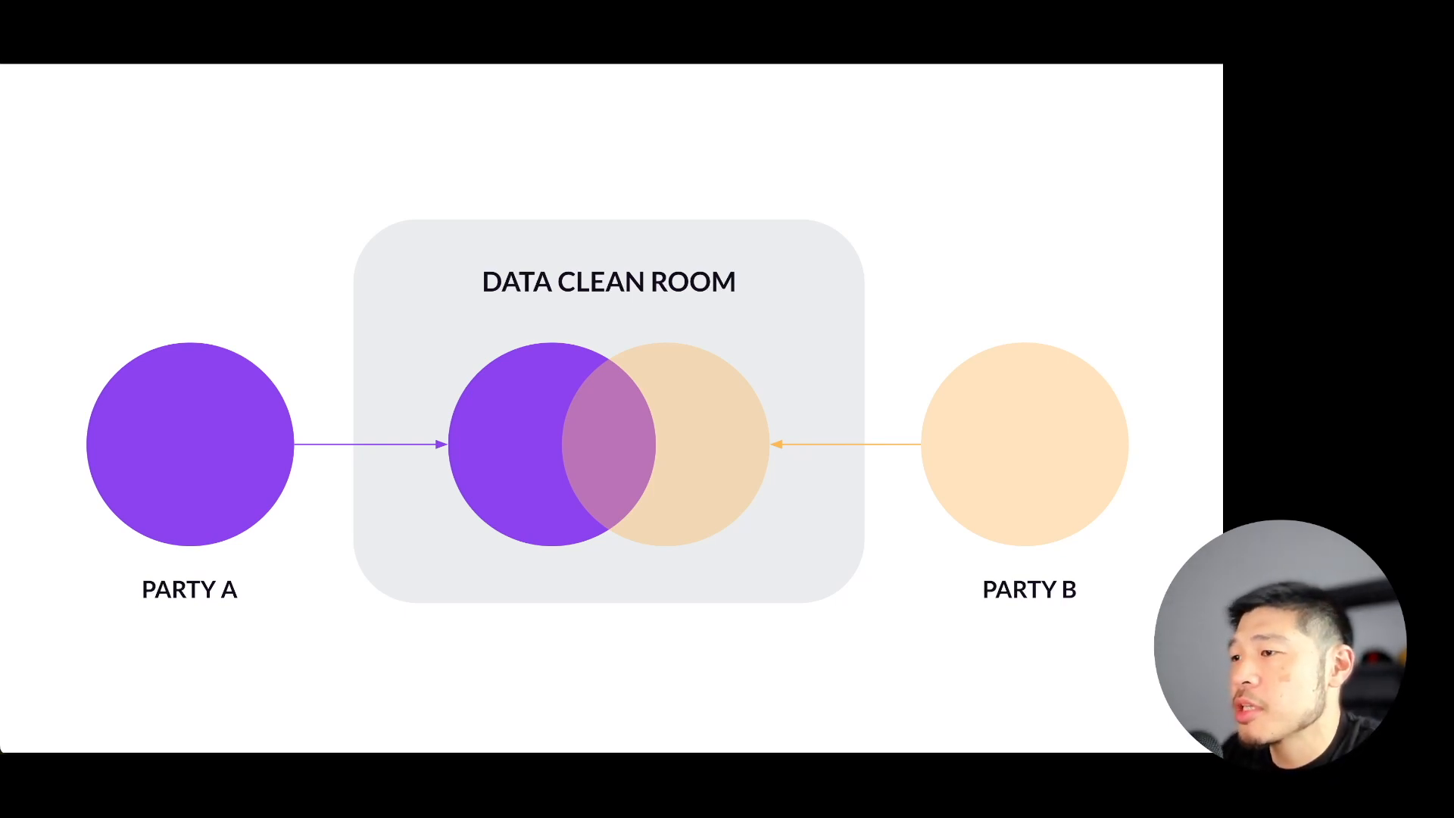
Advance the slide build to show CRM, Cloud and CDP sources feeding data ingestion with PII anonymised
key("right")
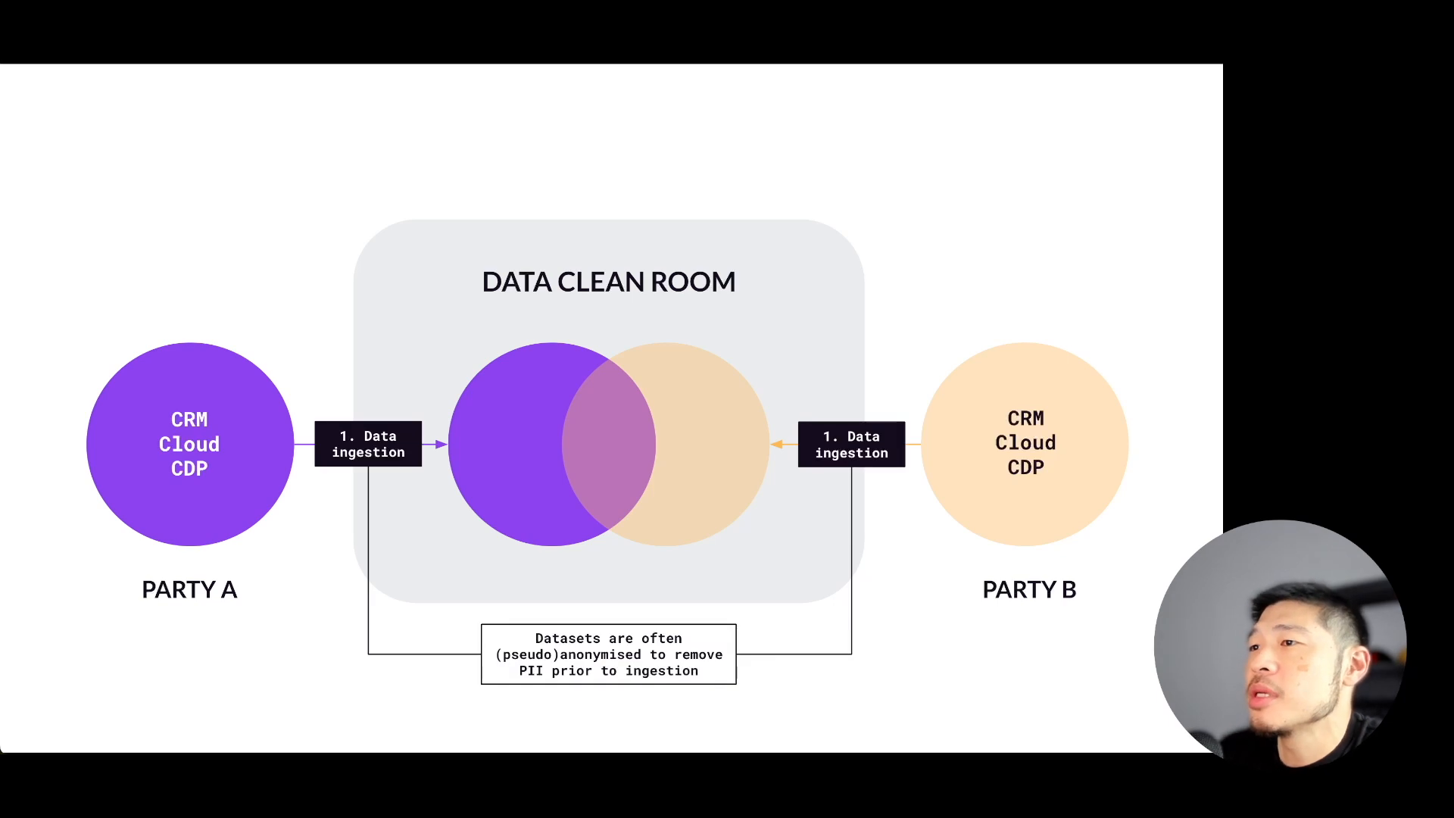